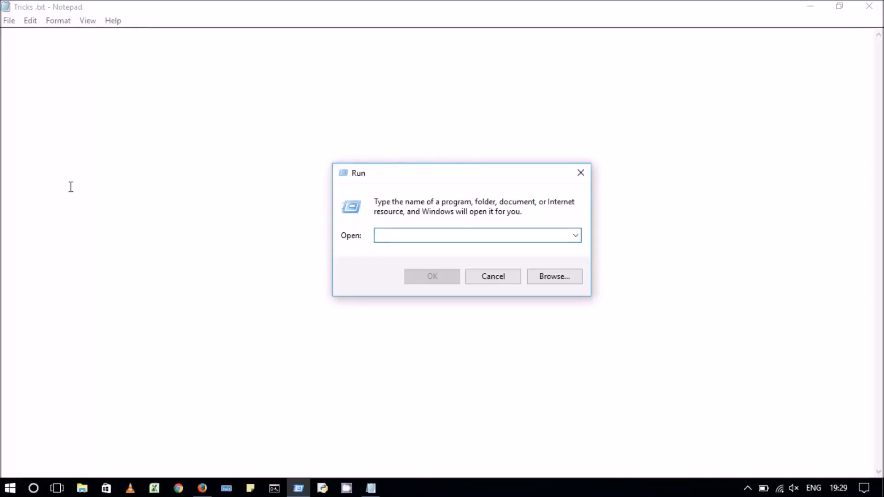
{"action": "left_click", "coordinate": [477, 235]}
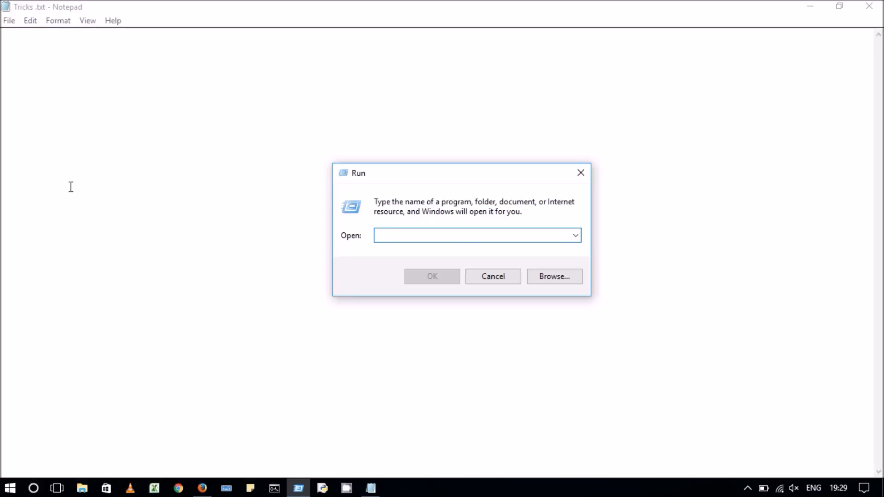
{"action": "left_click", "coordinate": [477, 235]}
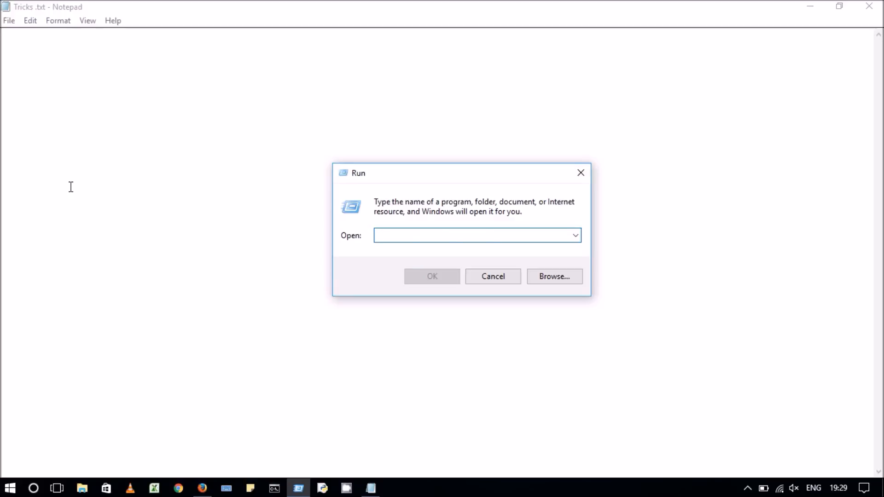
{"action": "type", "text": "chrome.exe https://google.com"}
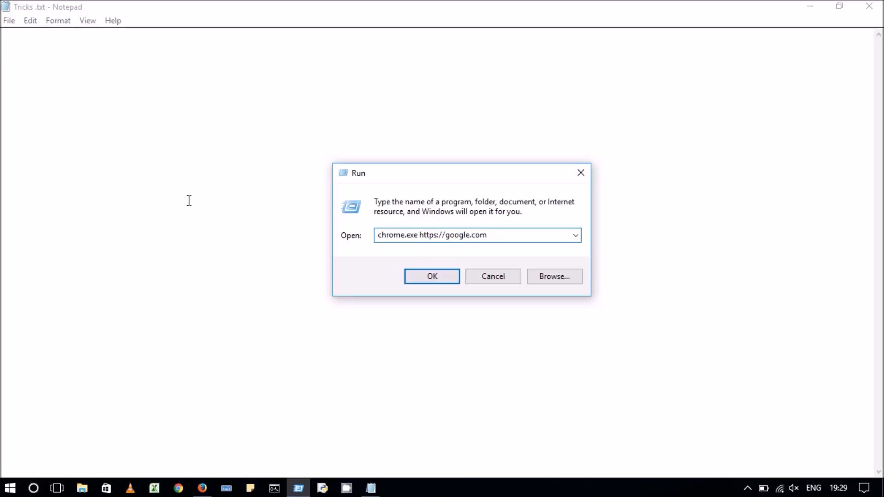
{"action": "mouse_move", "coordinate": [431, 276]}
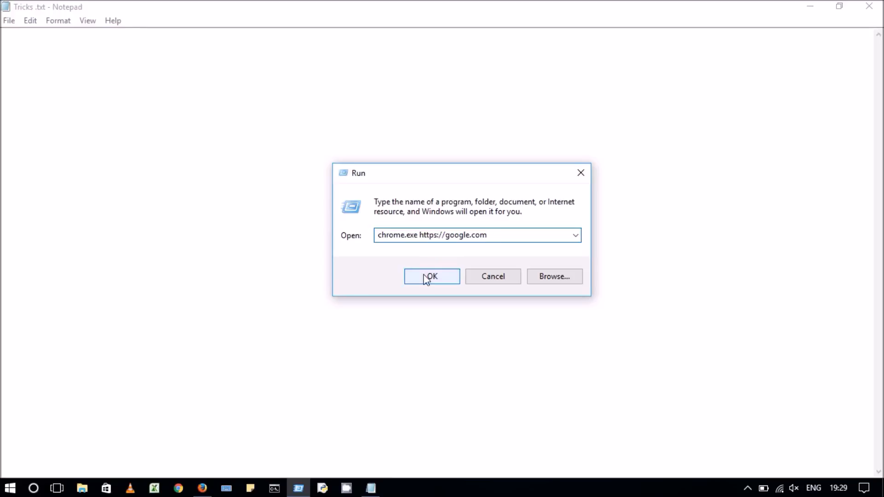
{"action": "left_click", "coordinate": [432, 277]}
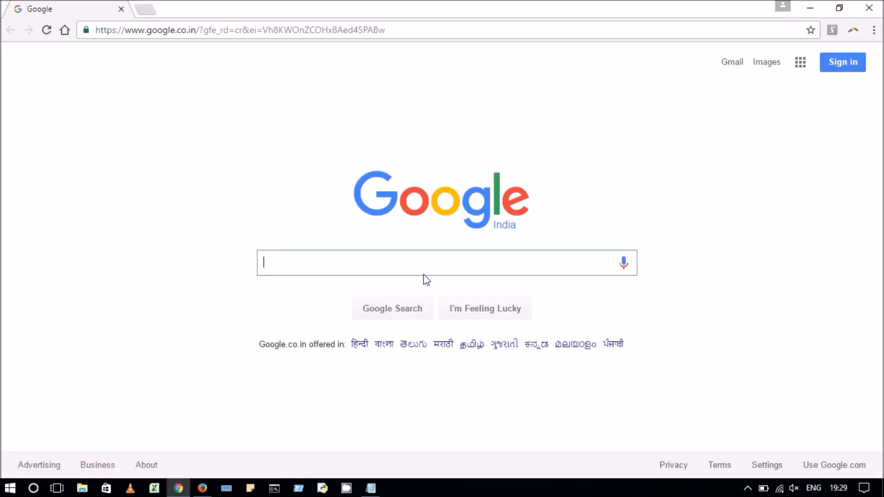